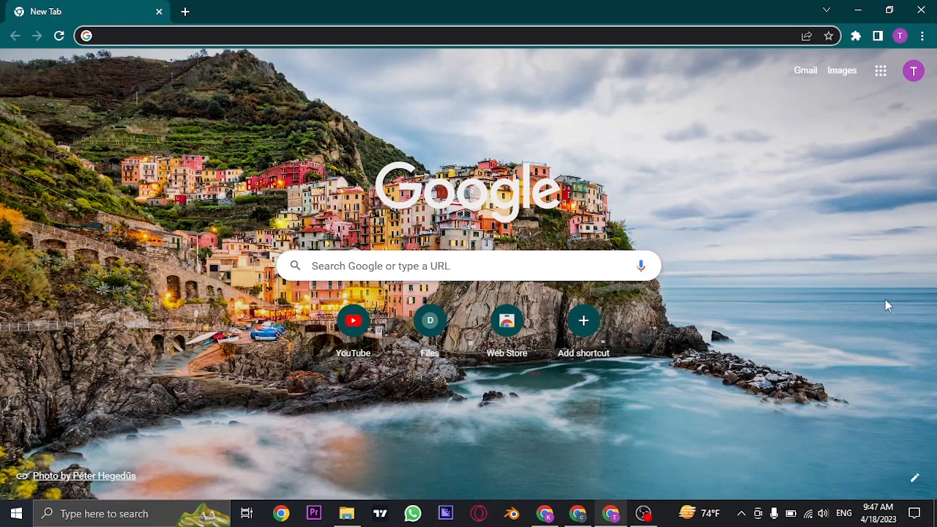
- Enter keka.com in the address bar to load the Keka homepage
click(293, 35)
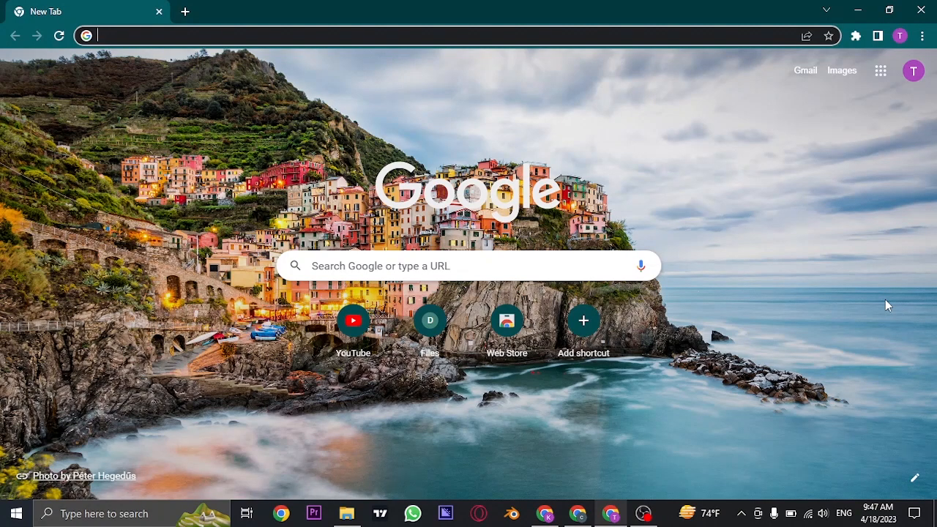
text(kayosports.com)
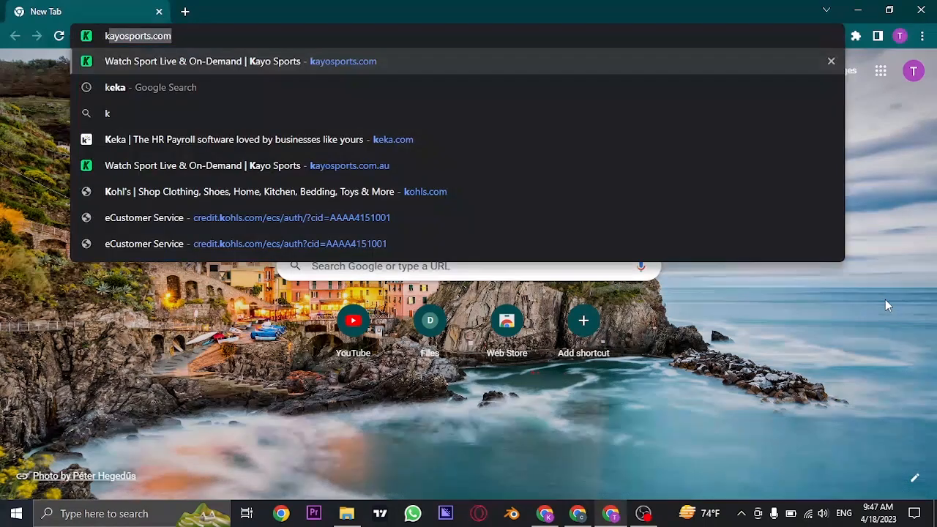
text(keka.com)
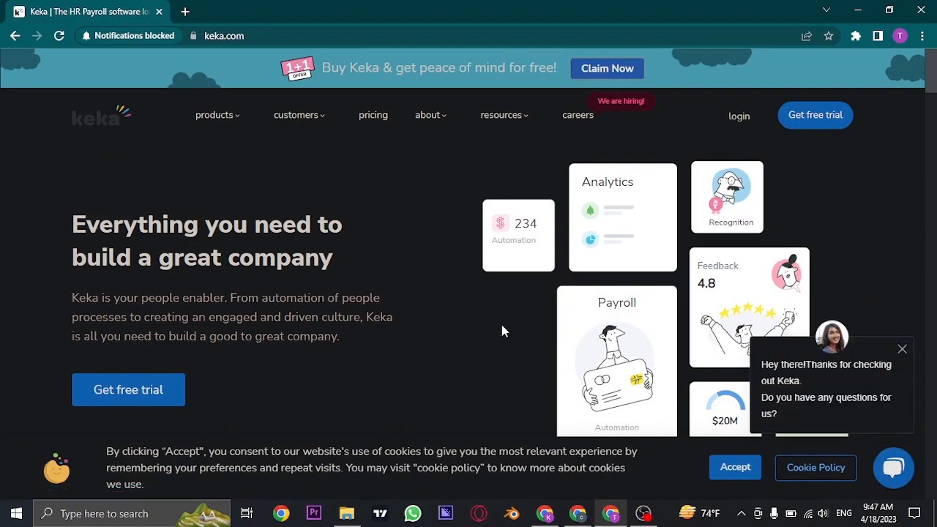
mouse_move(647, 178)
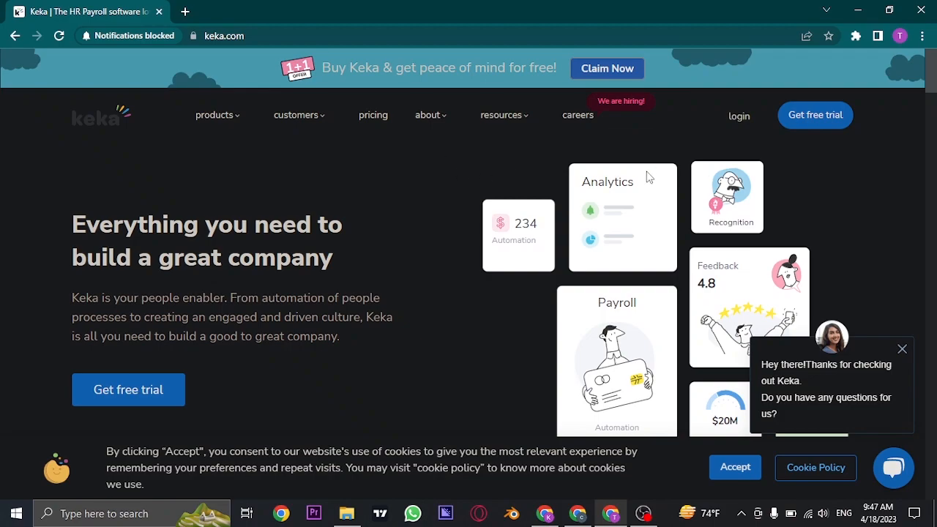
mouse_move(815, 115)
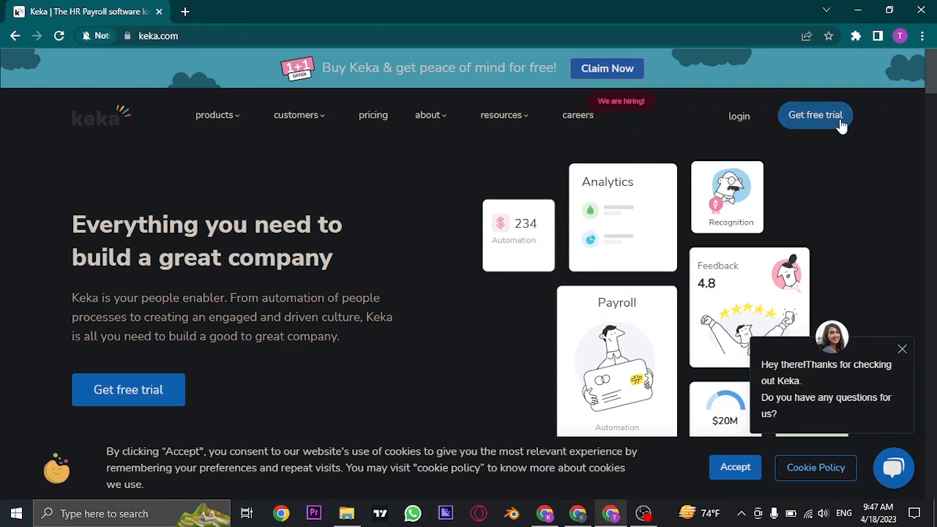
mouse_move(739, 115)
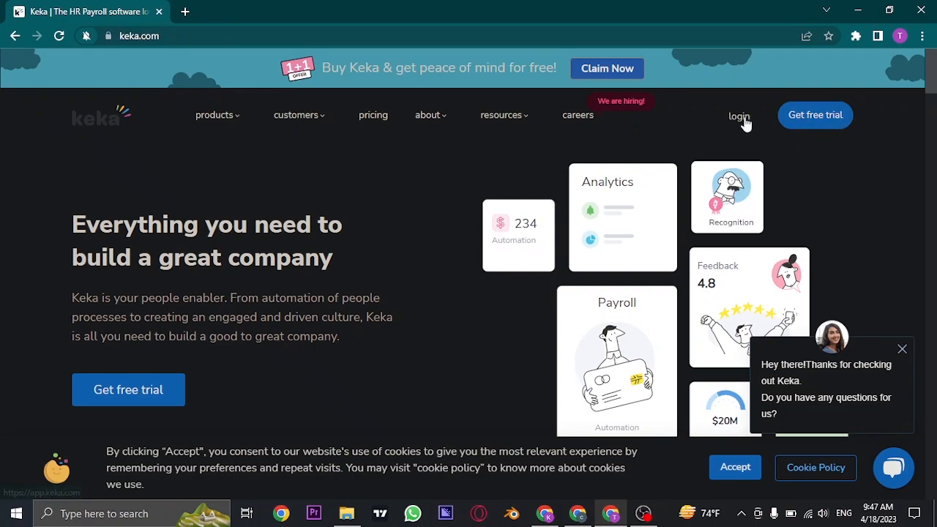
mouse_move(815, 115)
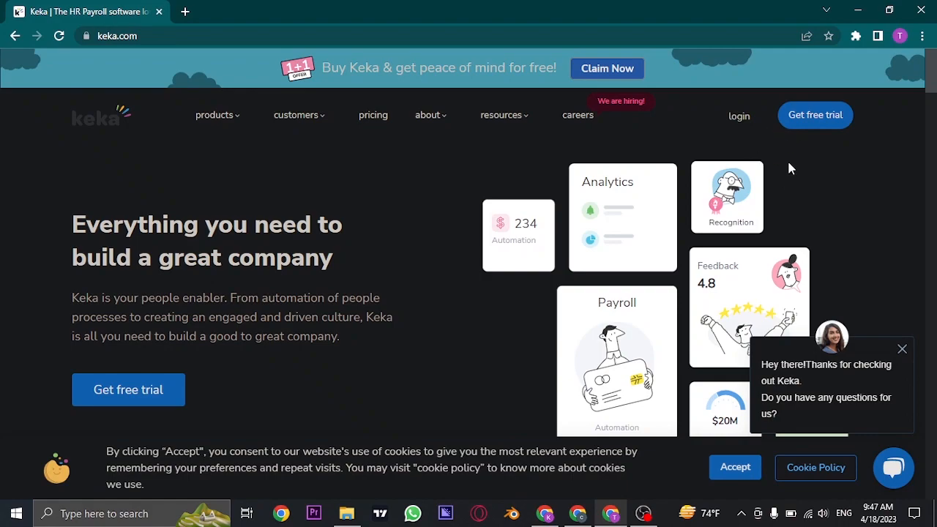
- Follow the login link in keka.com's top navigation
click(739, 116)
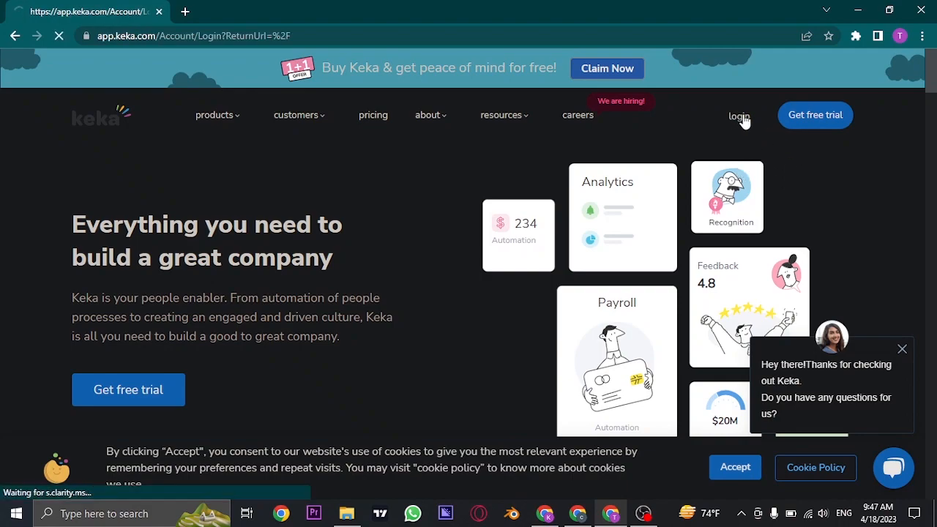
click(738, 116)
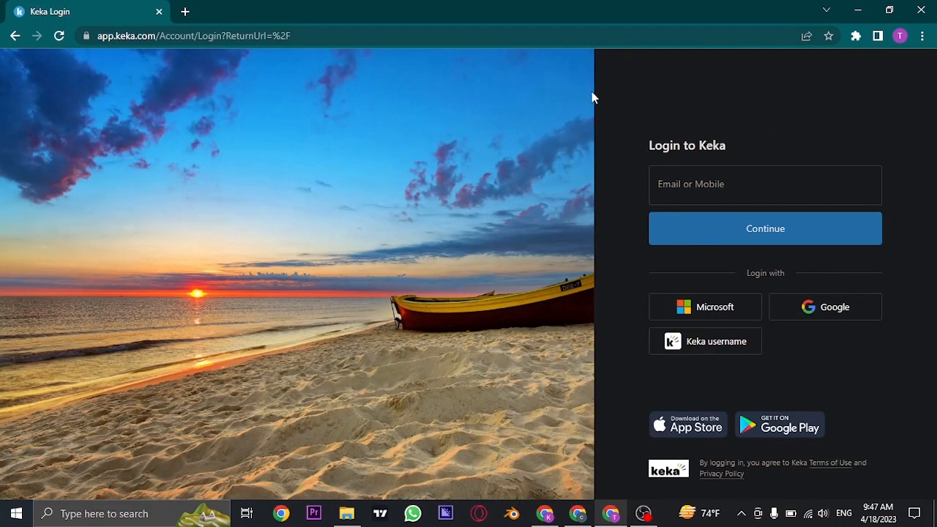
mouse_move(721, 357)
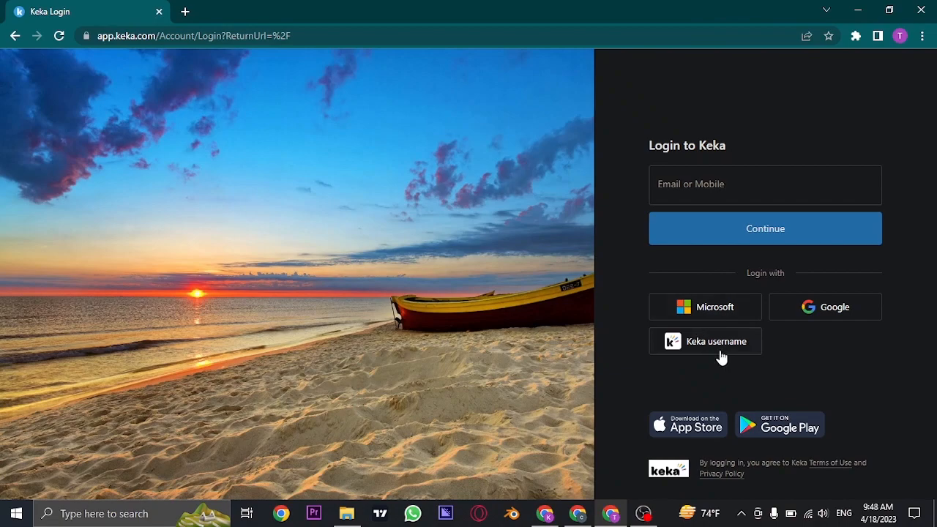
mouse_move(794, 260)
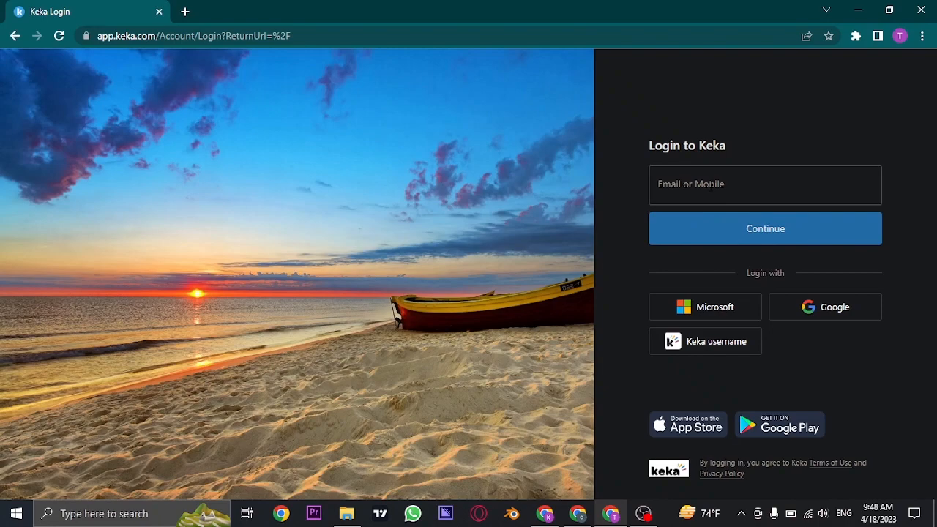
mouse_move(738, 317)
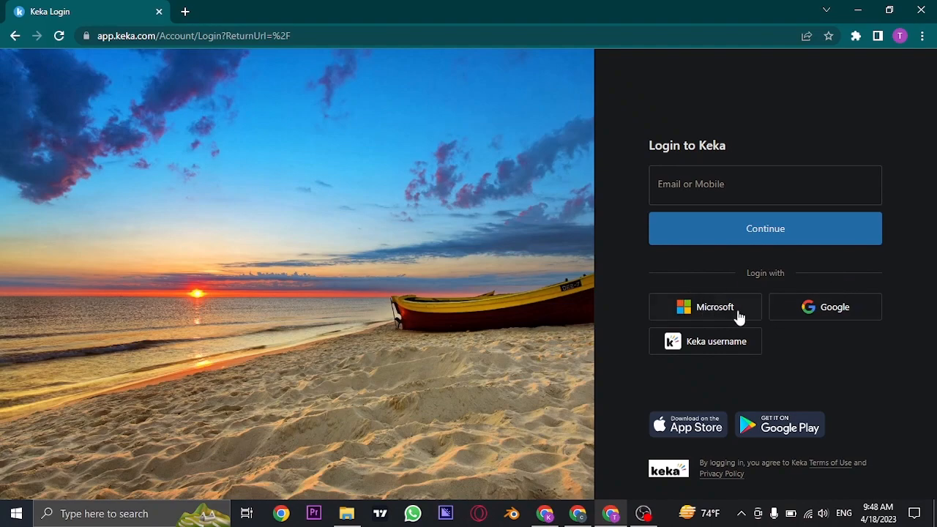
mouse_move(723, 349)
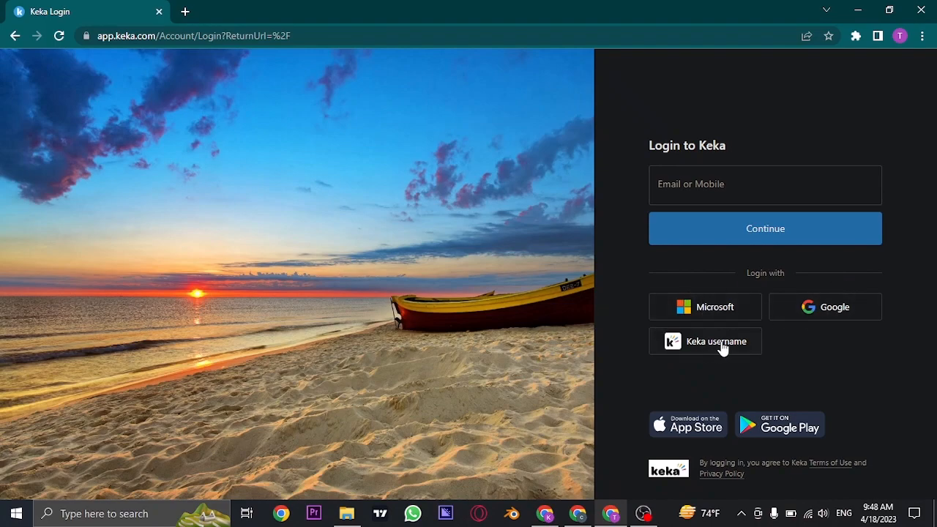
- Choose Keka username sign-in, focus the Username field, and tick 'I'm not a robot'
click(705, 342)
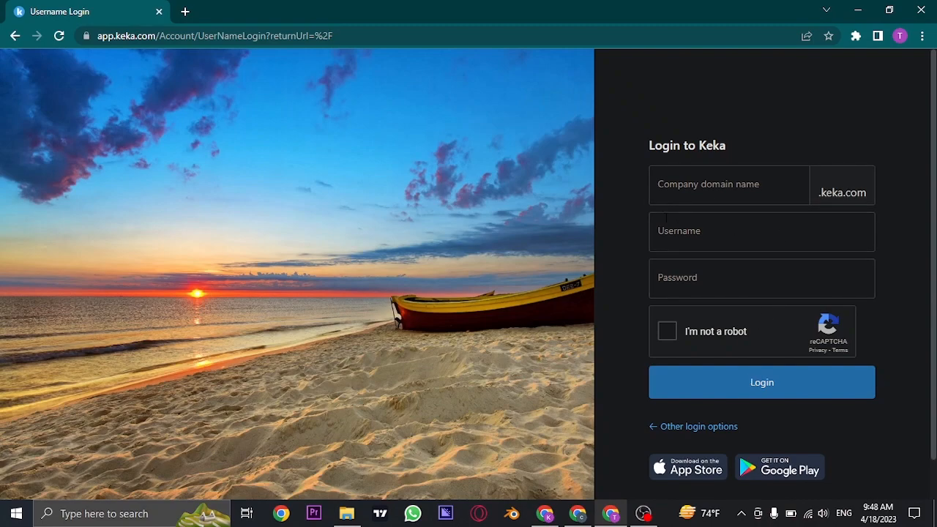
click(728, 184)
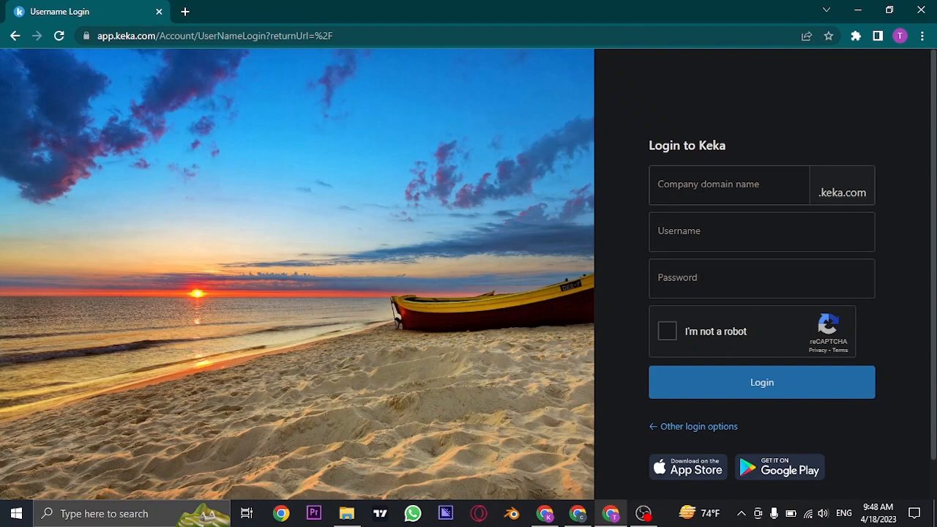
click(762, 231)
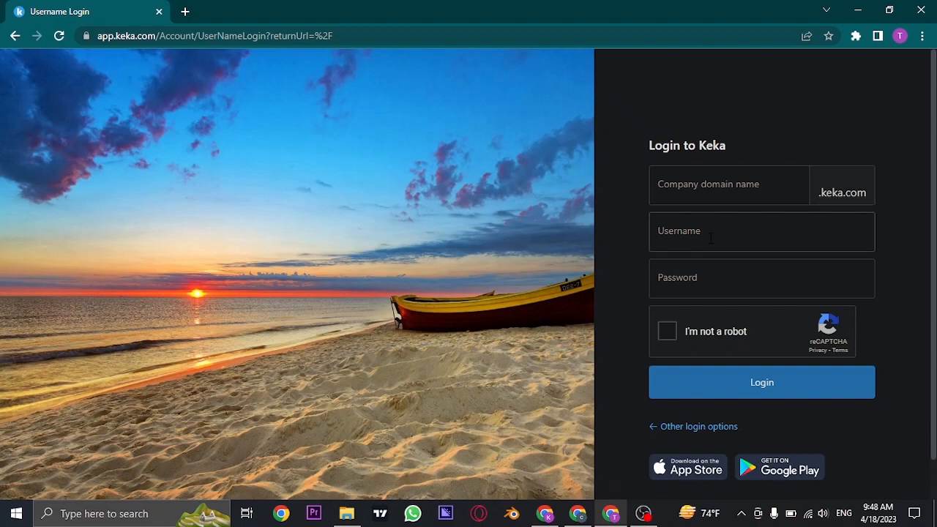
click(761, 232)
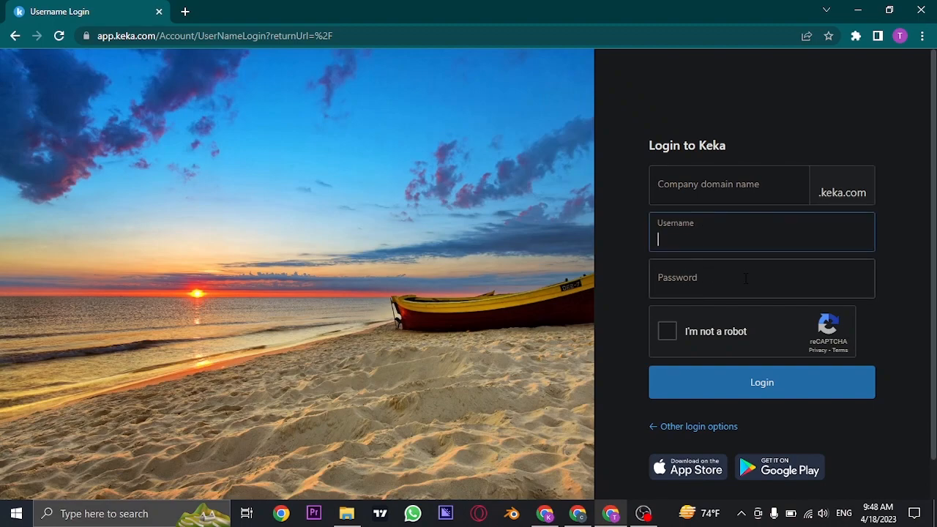
mouse_move(646, 257)
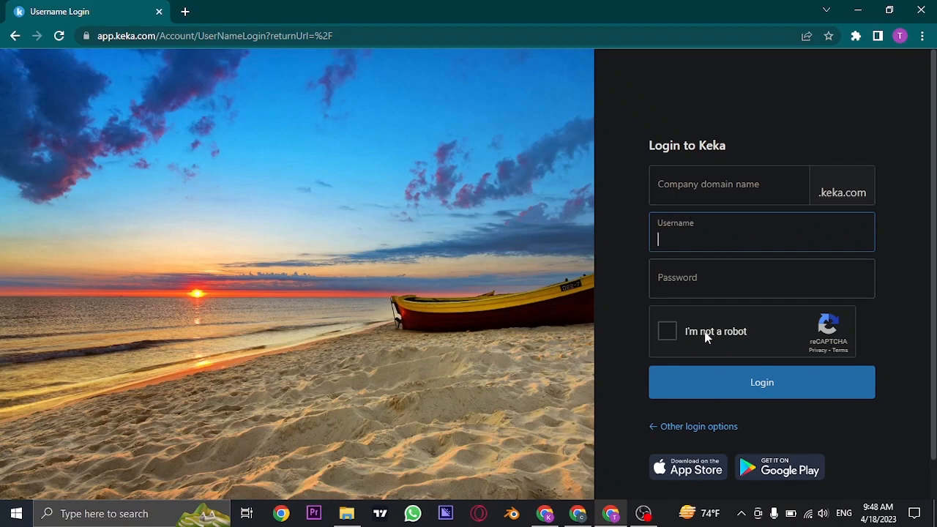
click(667, 331)
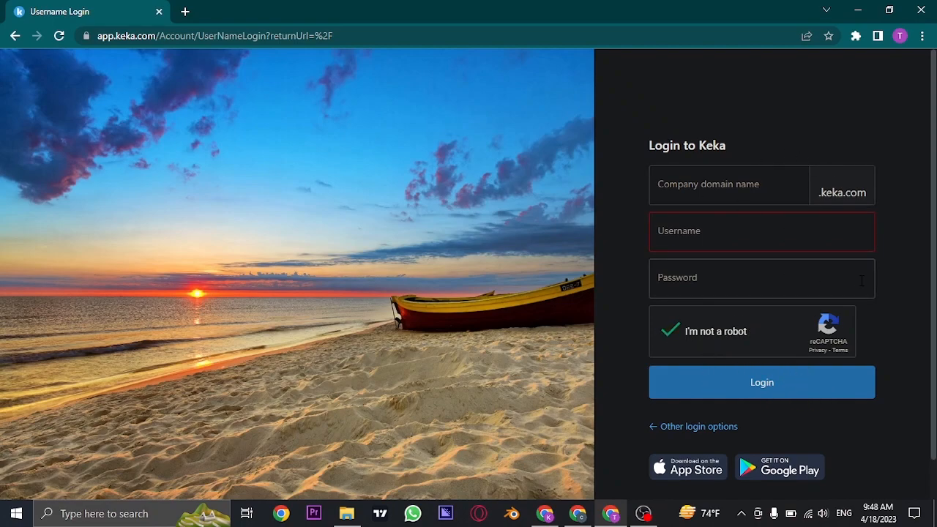
mouse_move(694, 427)
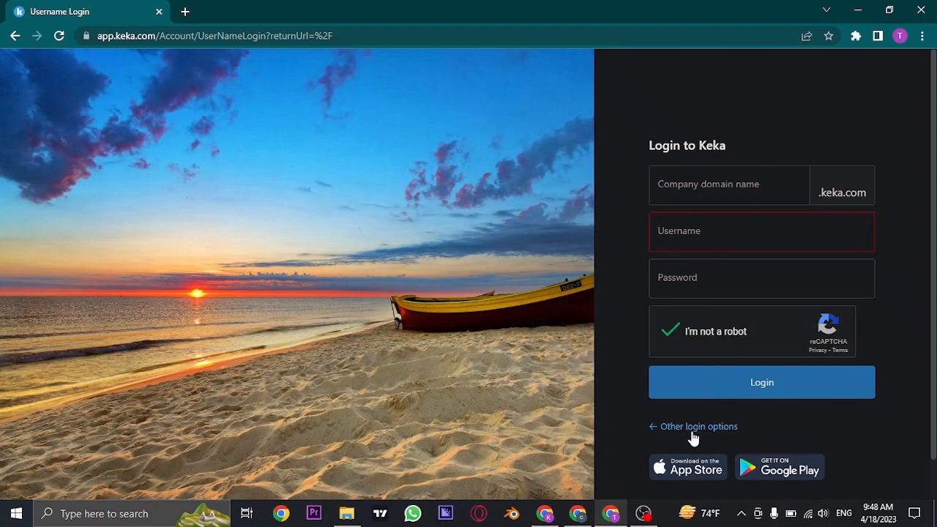
- Go back via '← Other login options', then switch to the new browser tab
click(694, 426)
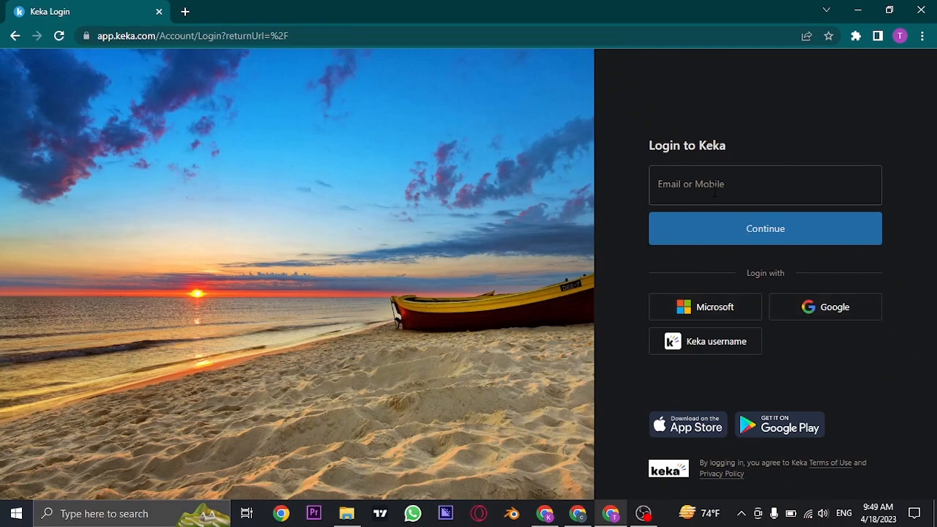
mouse_move(359, 190)
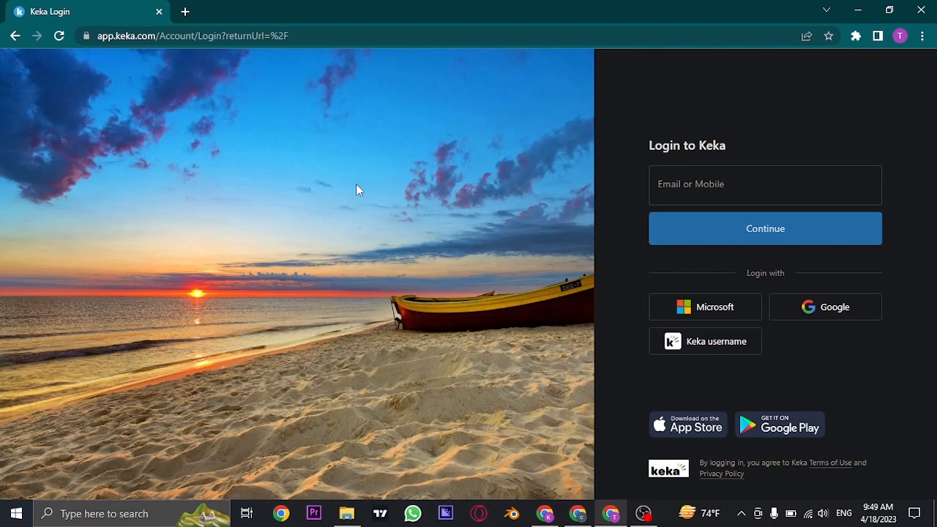
click(185, 11)
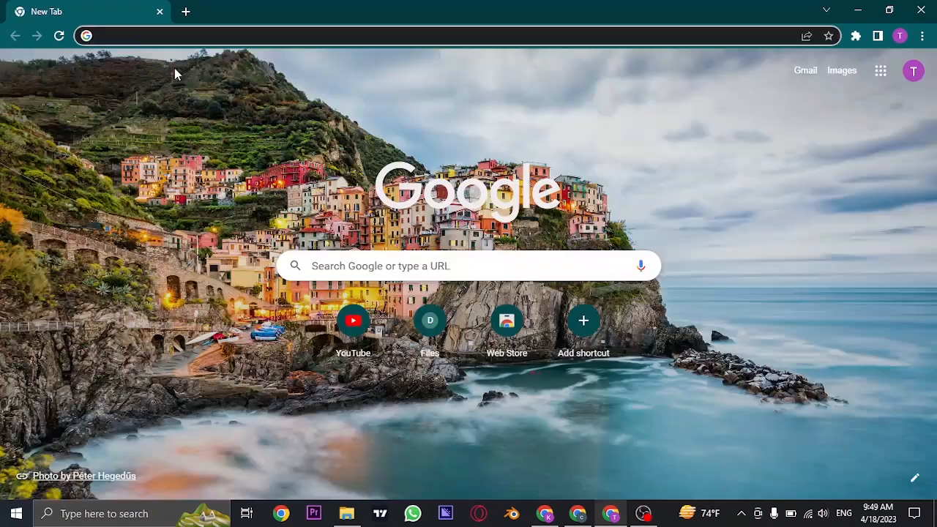